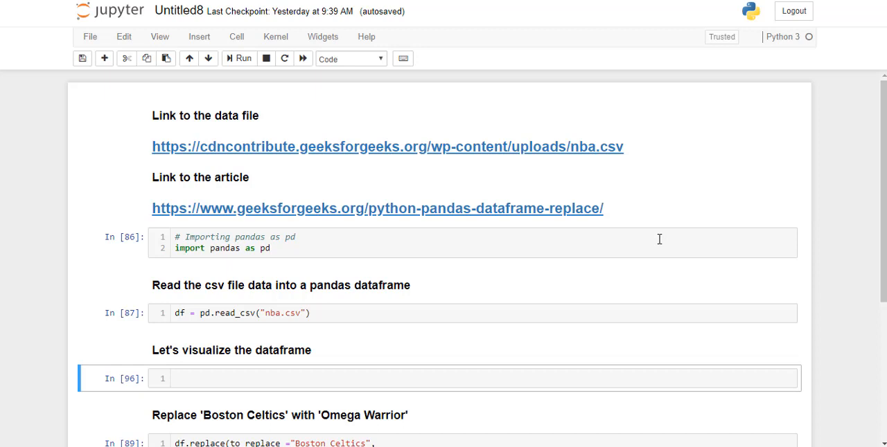
mouse_move(397, 174)
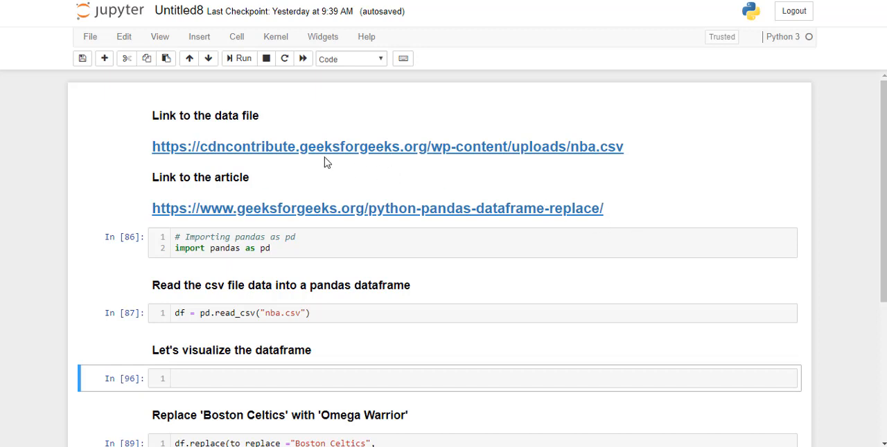
mouse_move(310, 188)
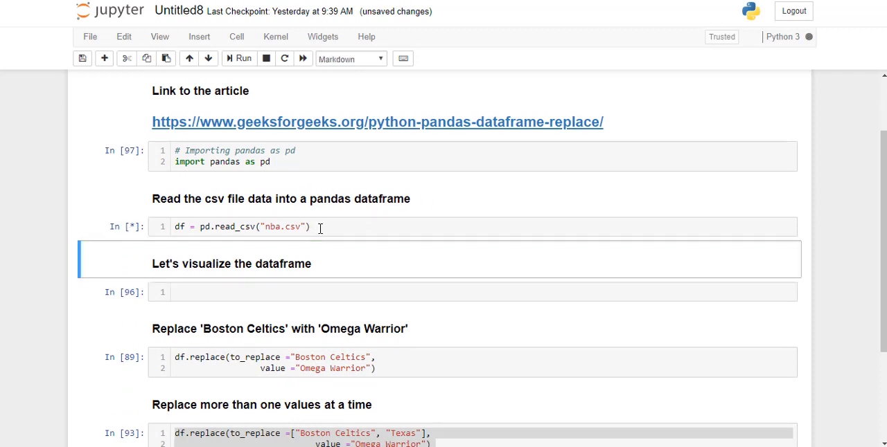
Enter df.head() in the visualise cell and review the first NBA player rows
type("df")
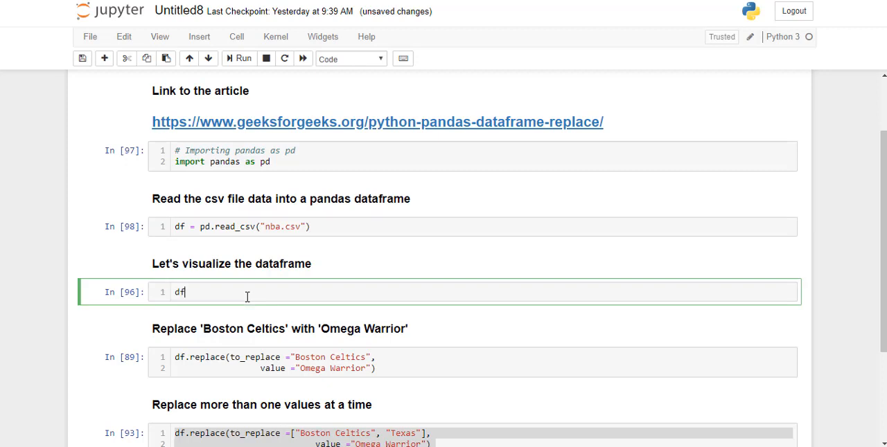
type(".head()")
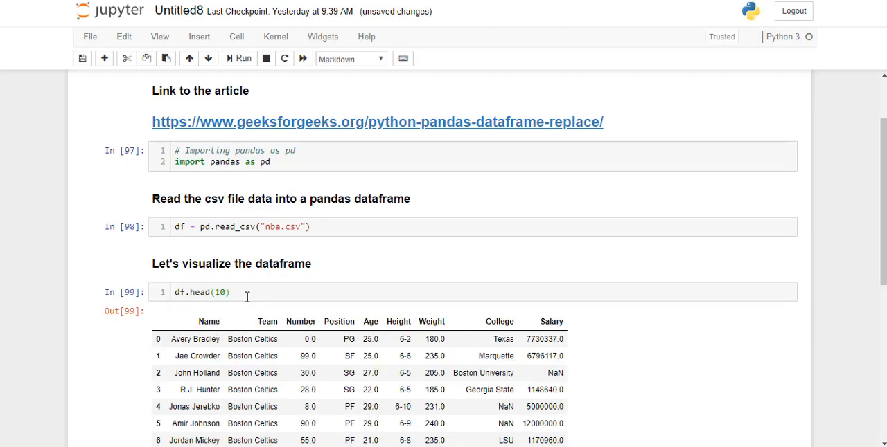
scroll("down", 3)
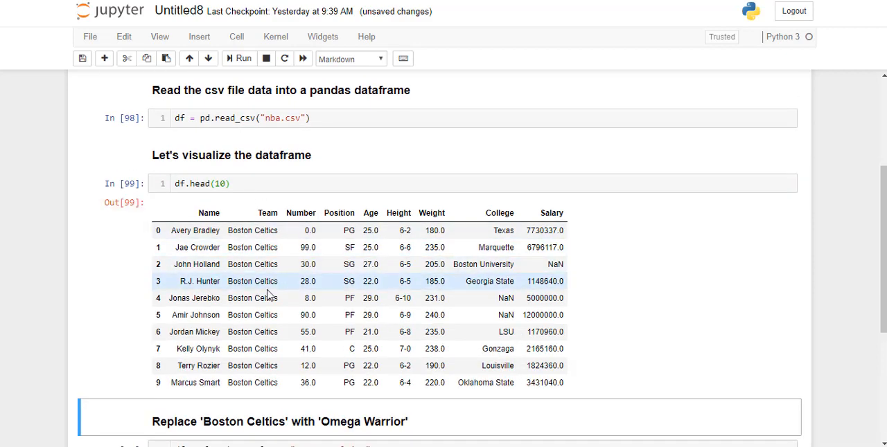
scroll("down", 3)
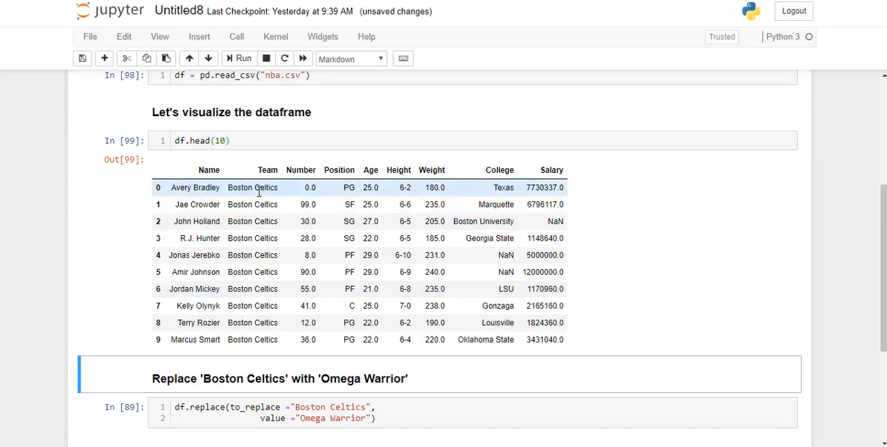
scroll("down", 3)
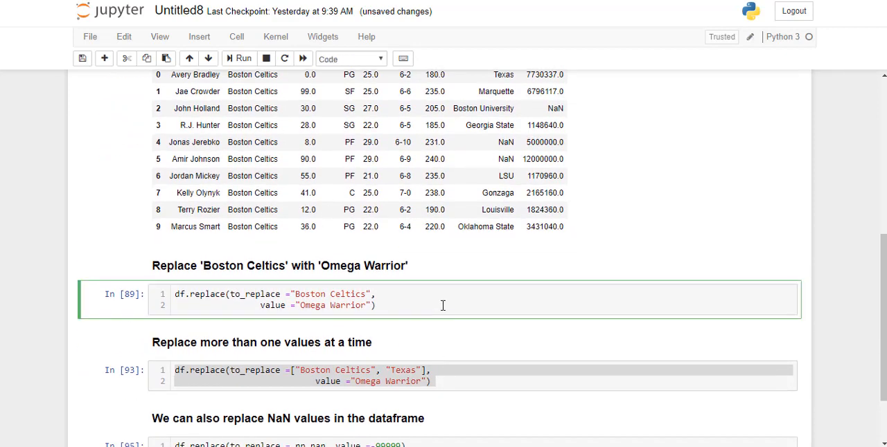
Run df.replace turning 'Boston Celtics' into 'Omega Warrior' and review the 458-row output
left_click(238, 58)
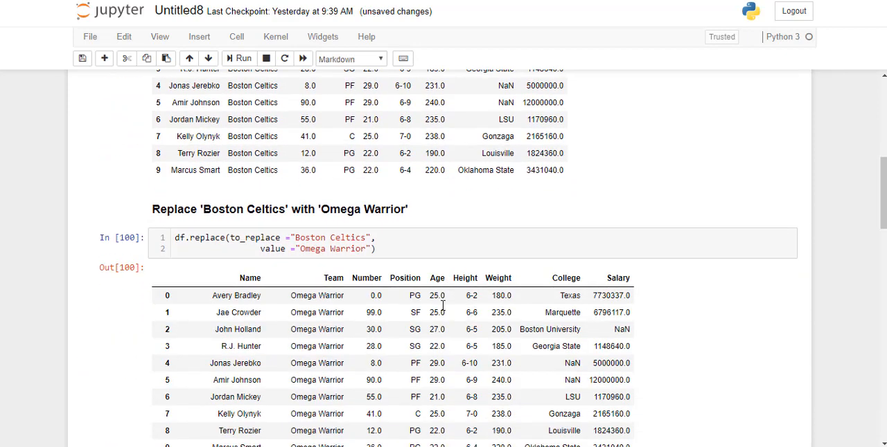
scroll("down", 3)
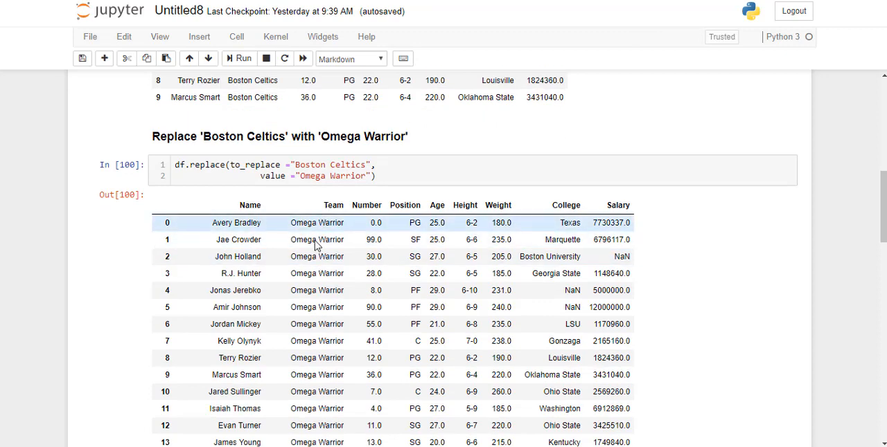
scroll("down", 3)
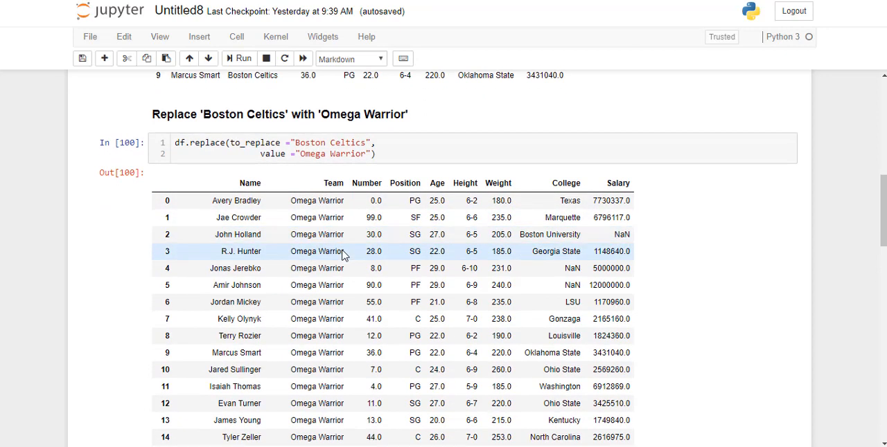
scroll("down", 3)
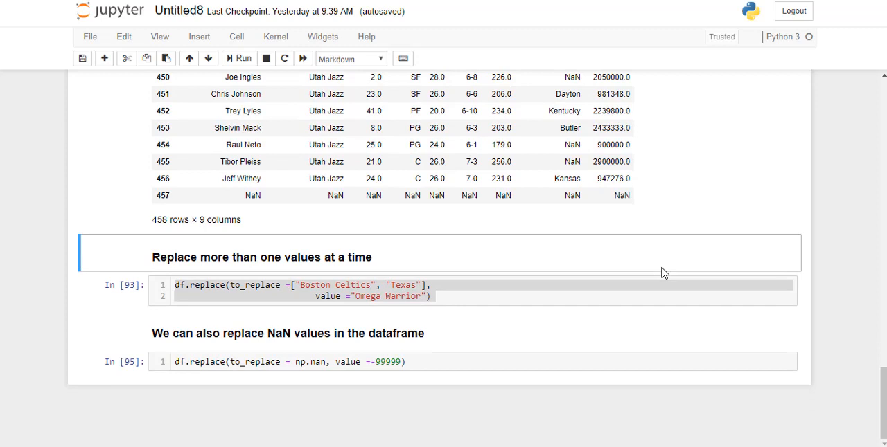
Run the replace of ['Boston Celtics', 'Texas'] with 'Omega Warrior' and check a replaced team value
left_click(535, 285)
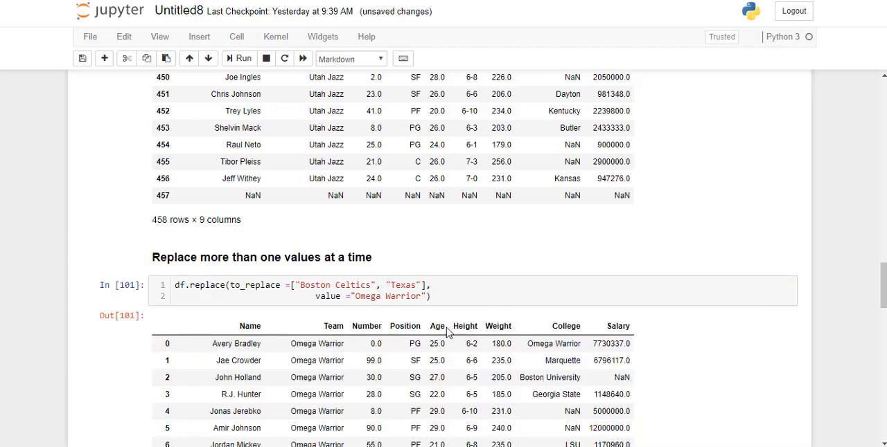
scroll("down", 3)
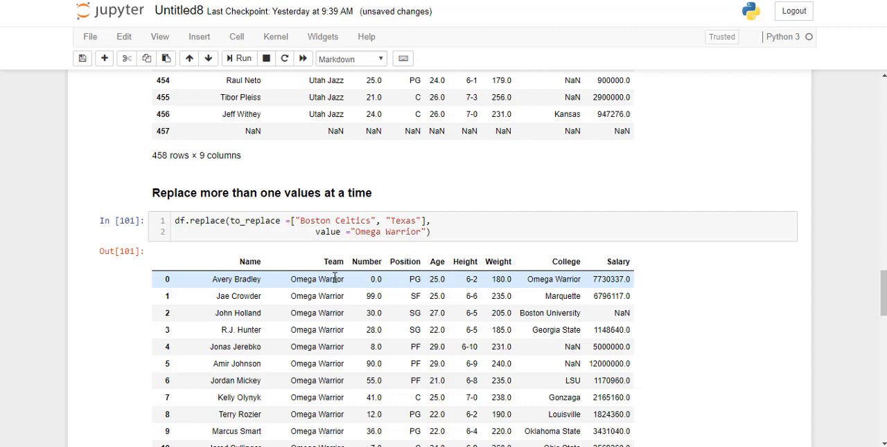
double_click(553, 280)
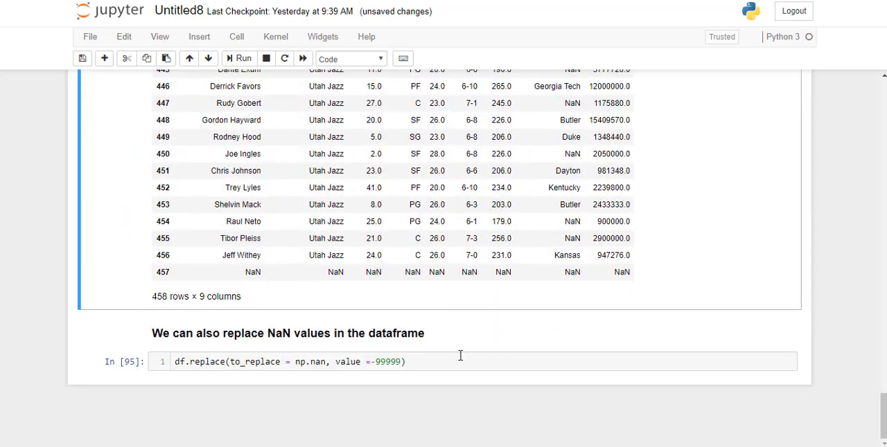
Run the np.nan replace and confirm -99999 fills missing College values
left_click(456, 362)
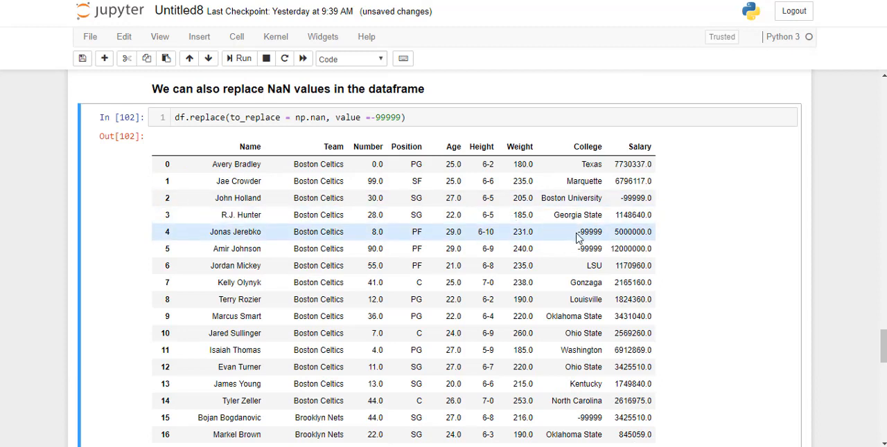
double_click(591, 233)
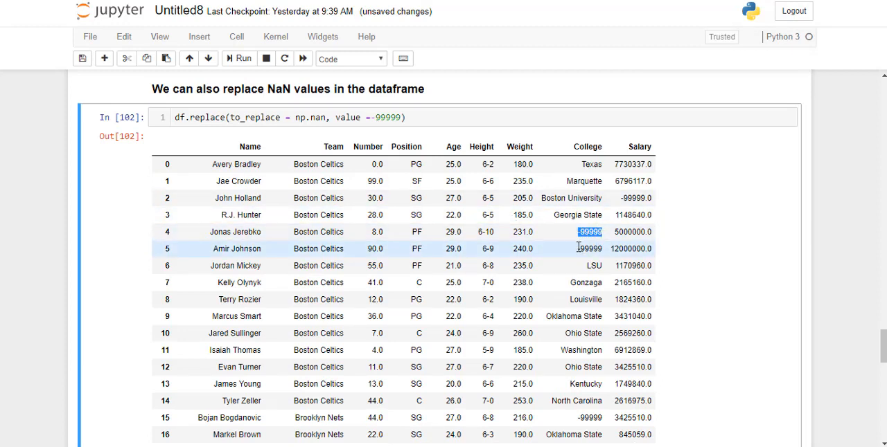